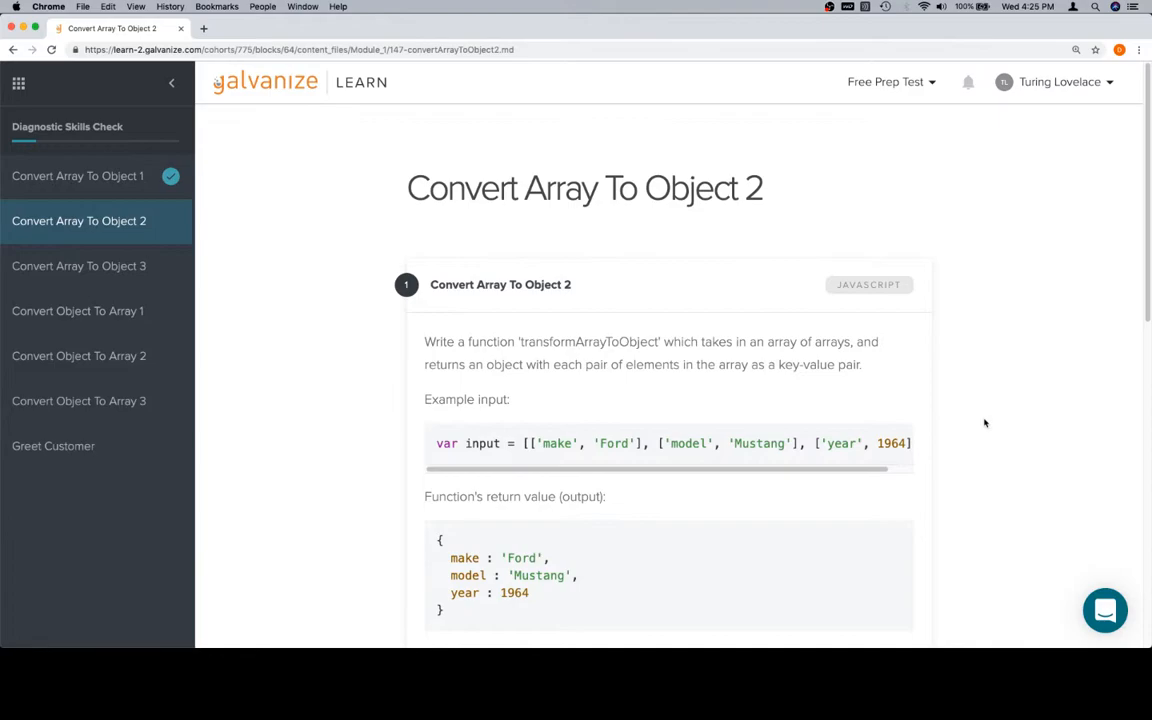
Read through the Convert Array To Object 2 prompt and example down to the empty transformArrayToObject stub
scroll(down, 3)
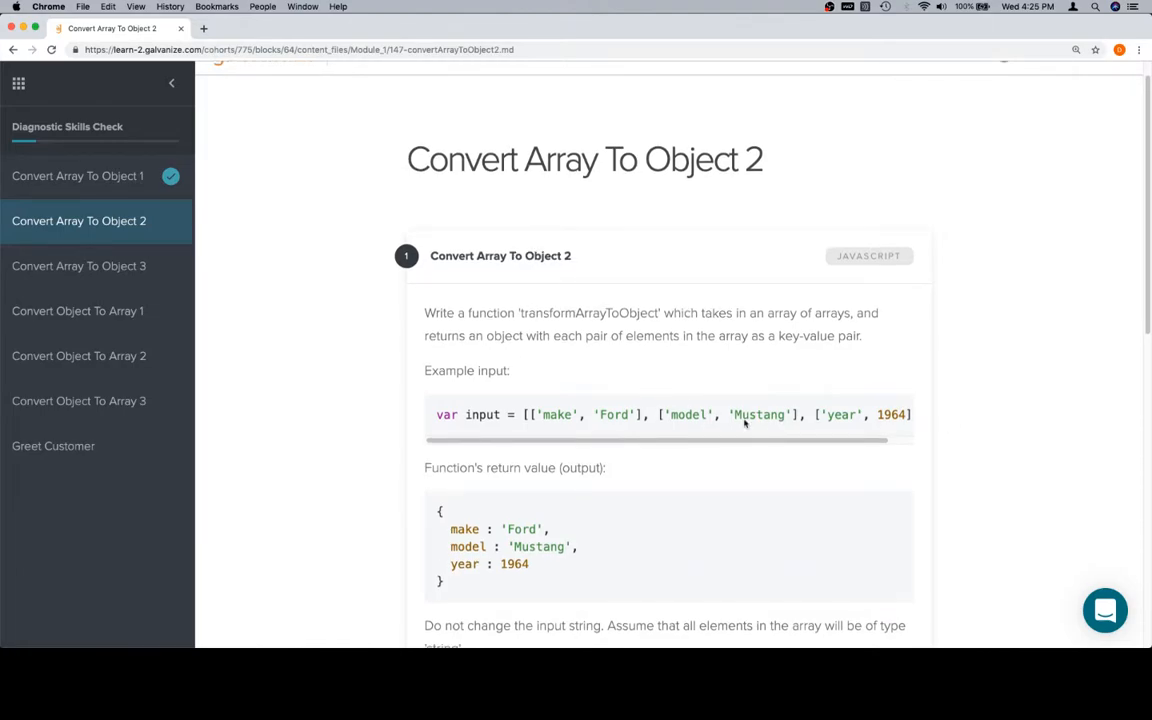
mouse_move(708, 352)
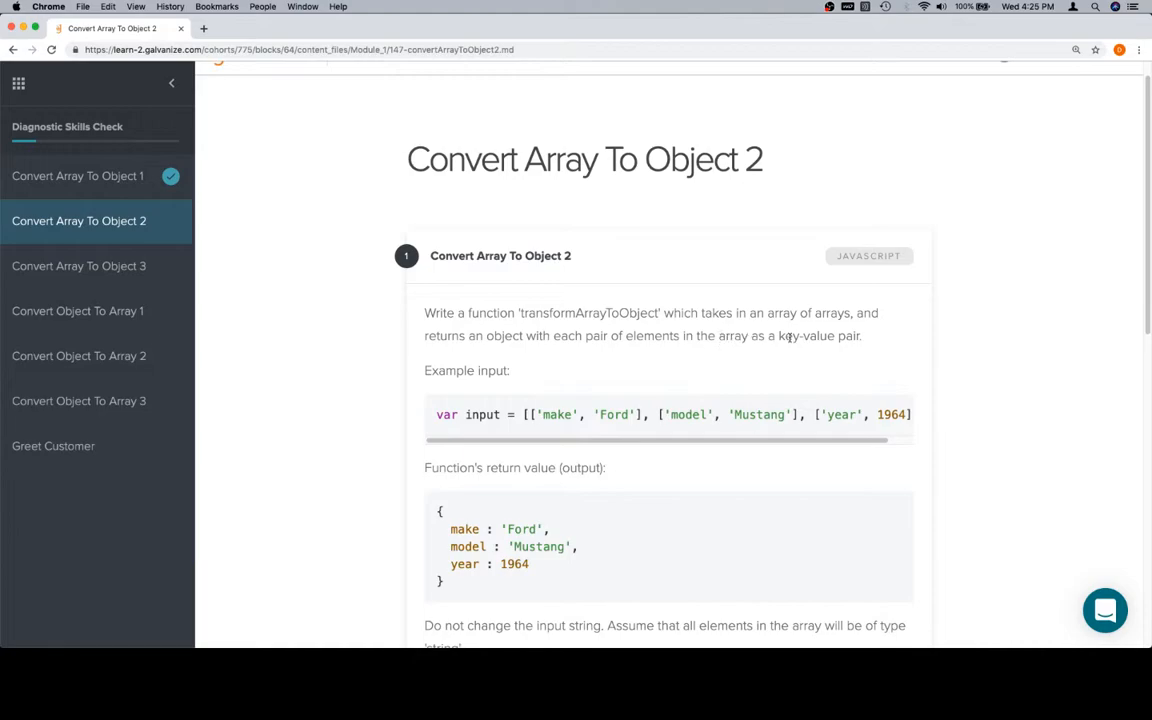
scroll(down, 3)
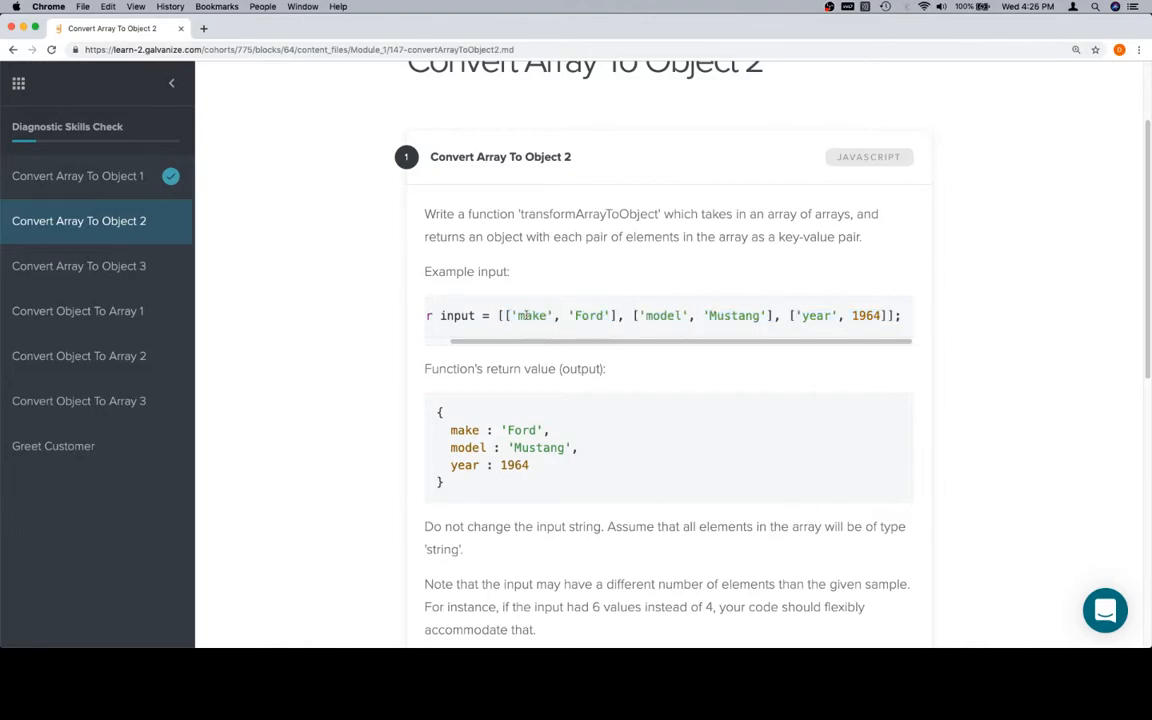
double_click(588, 316)
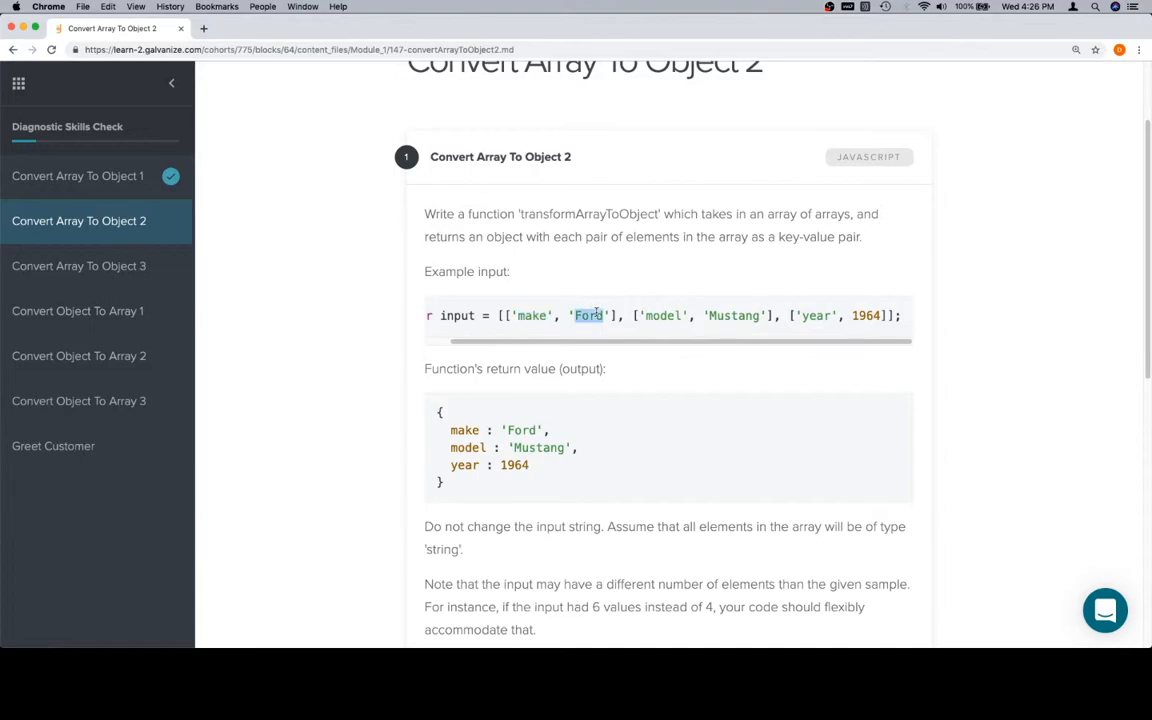
scroll(down, 3)
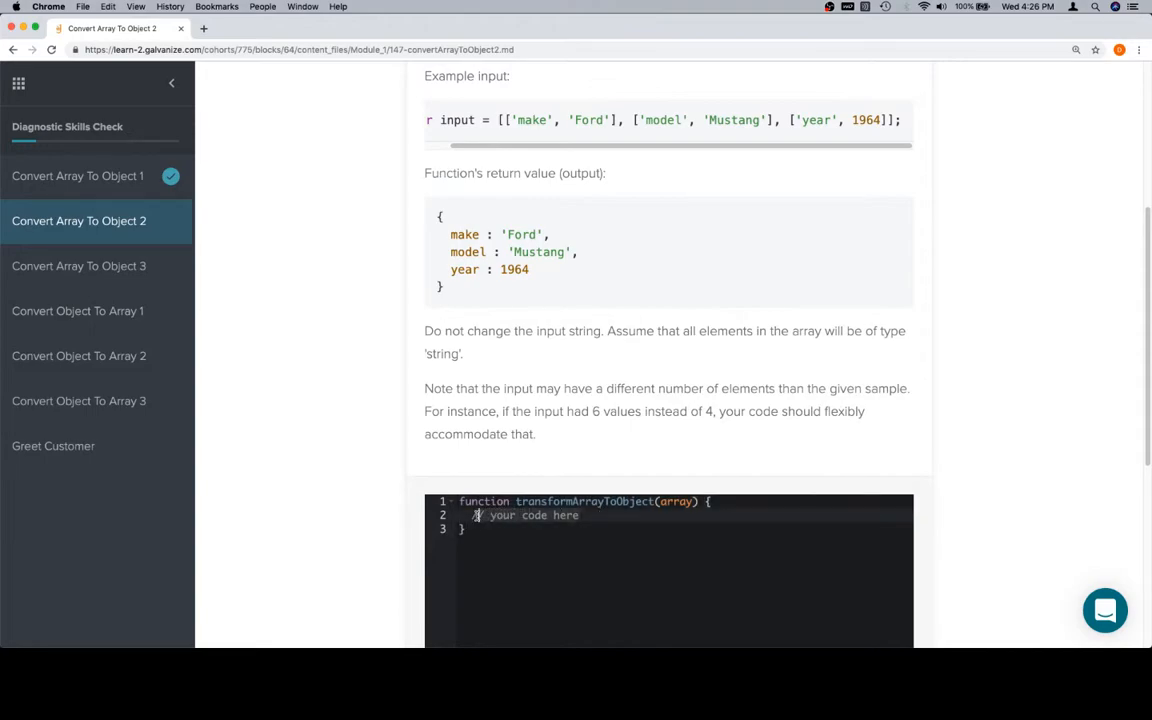
Declare var result = {} and return result inside transformArrayToObject, then begin a for loop
text(var result = {};)
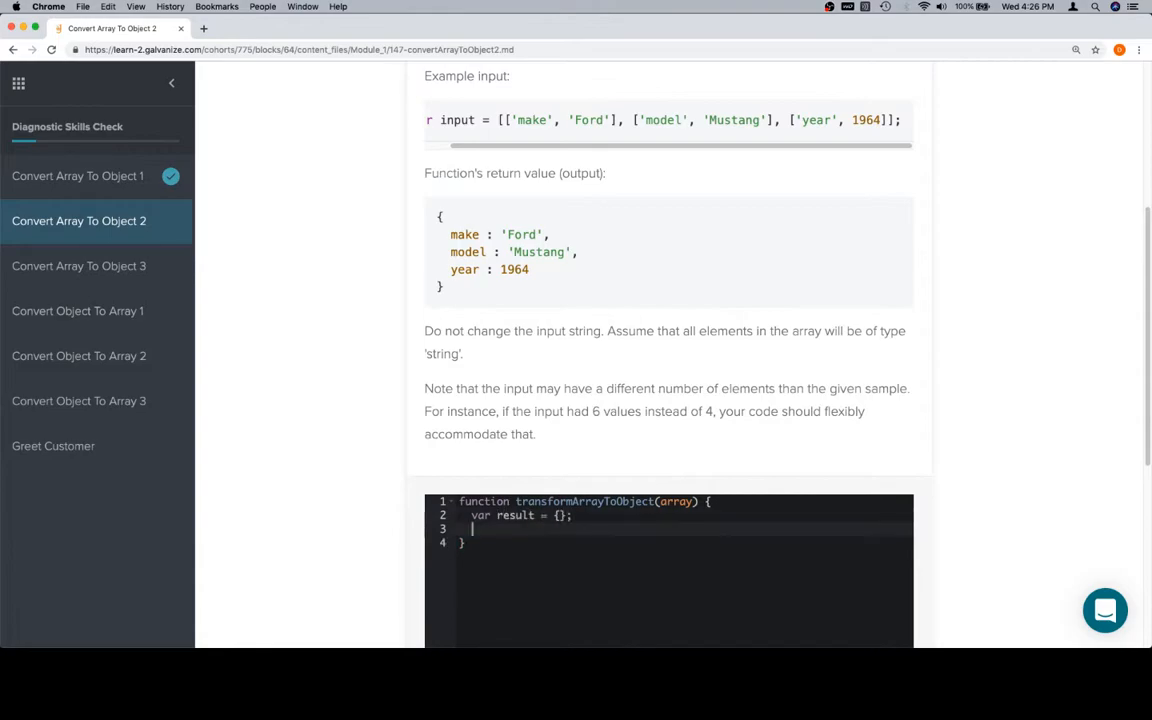
text(return result;)
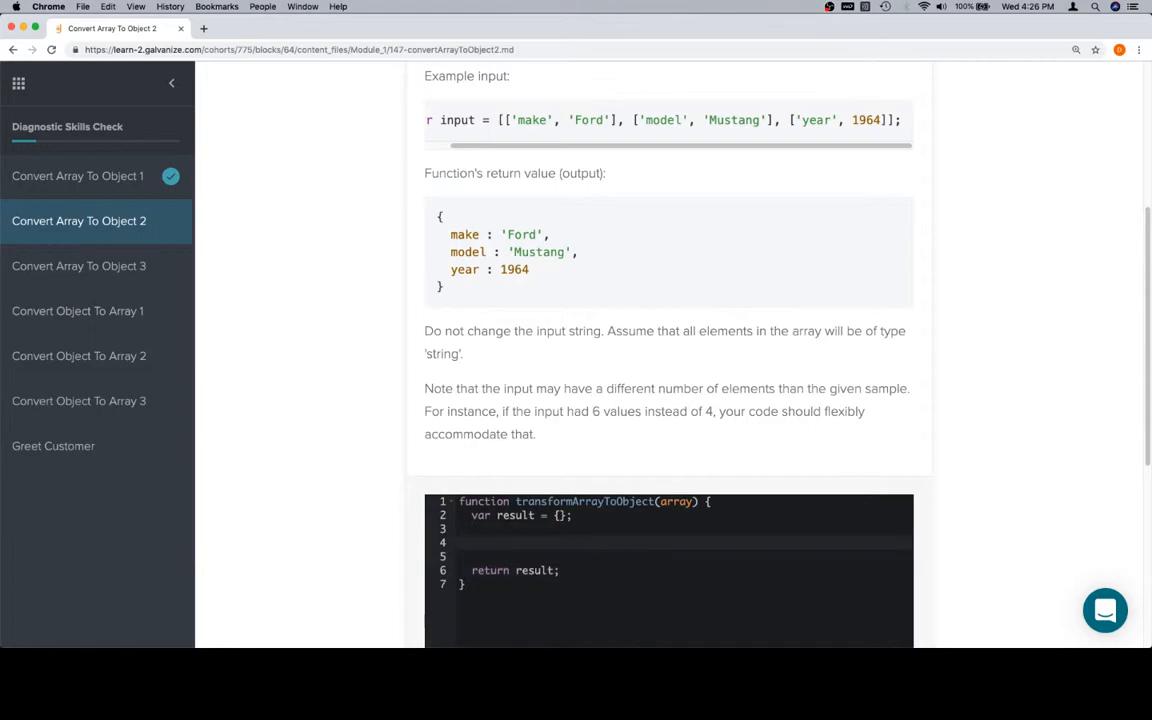
text(for)
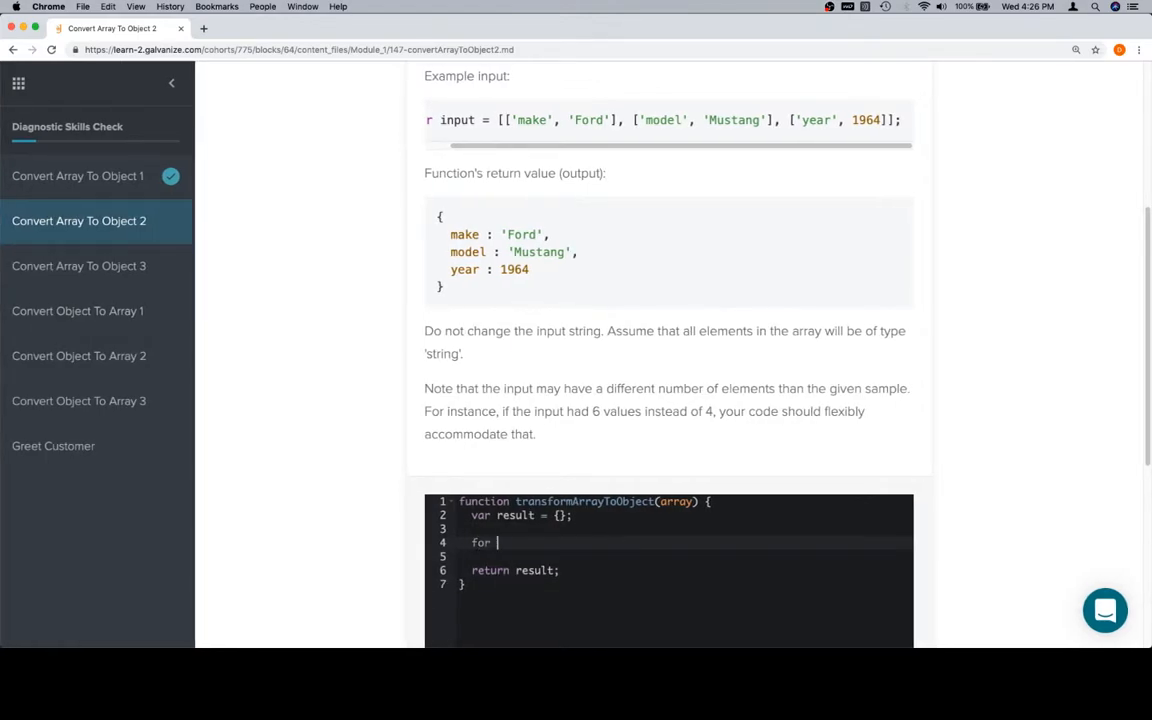
text((var i = 0)
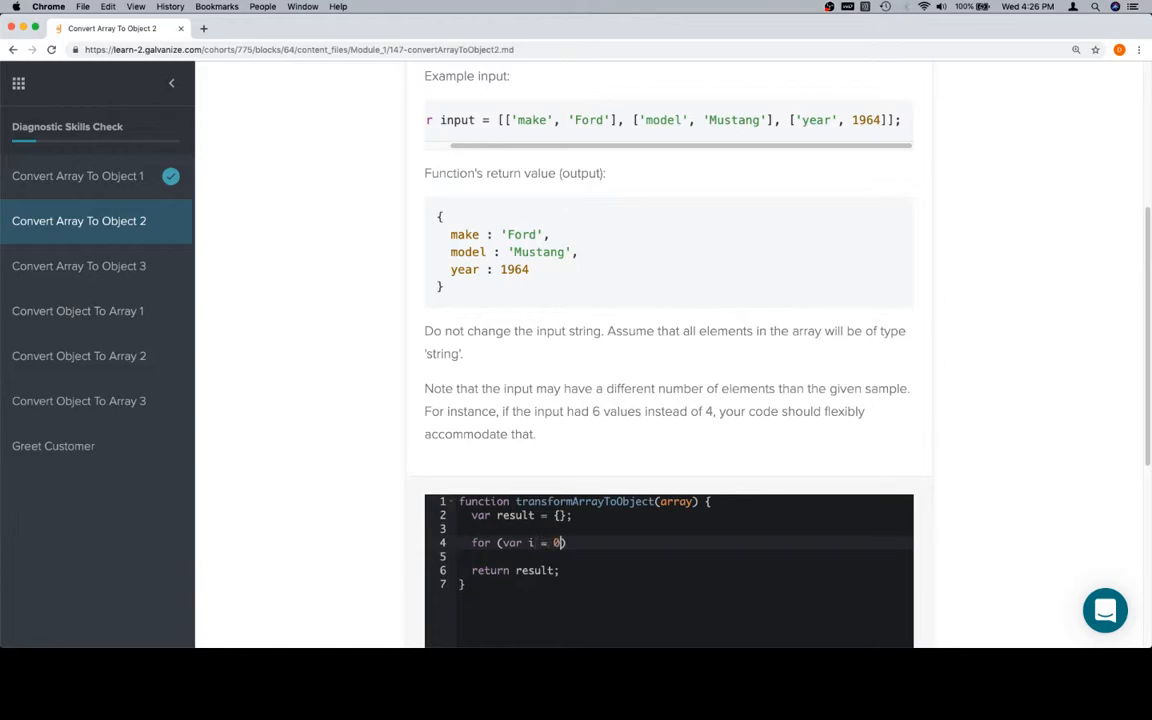
Complete the loop header iterating i from 0 while i < array.length with i++
text(; i)
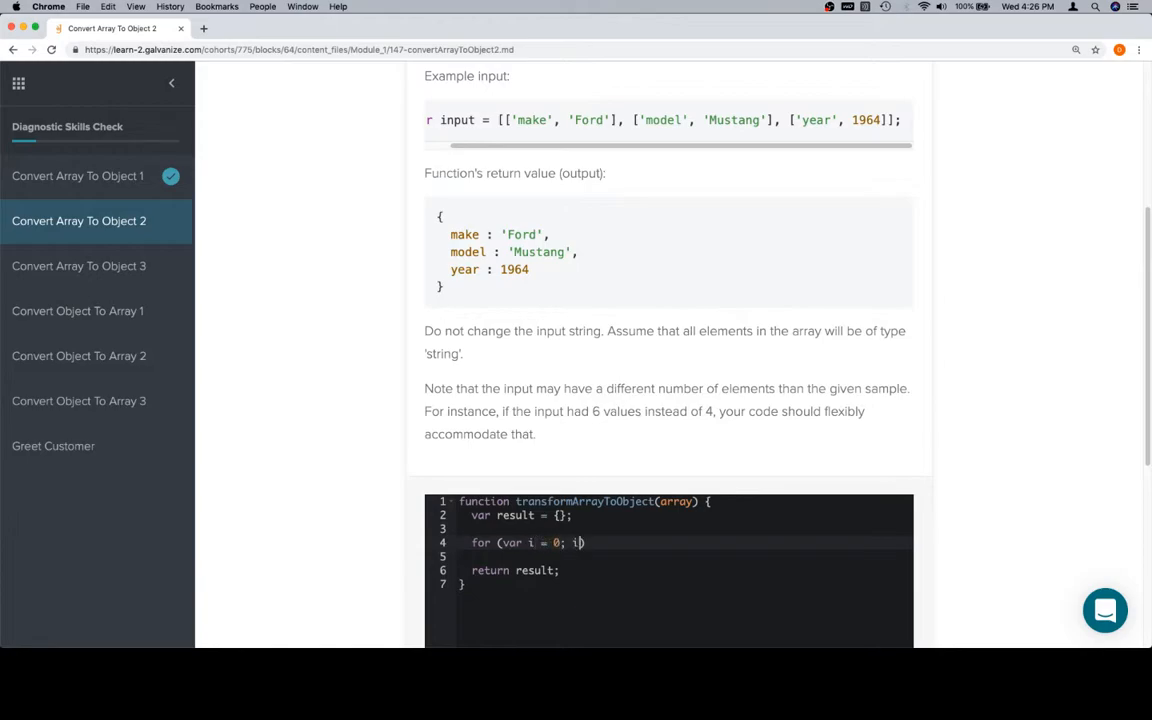
text(< array.e)
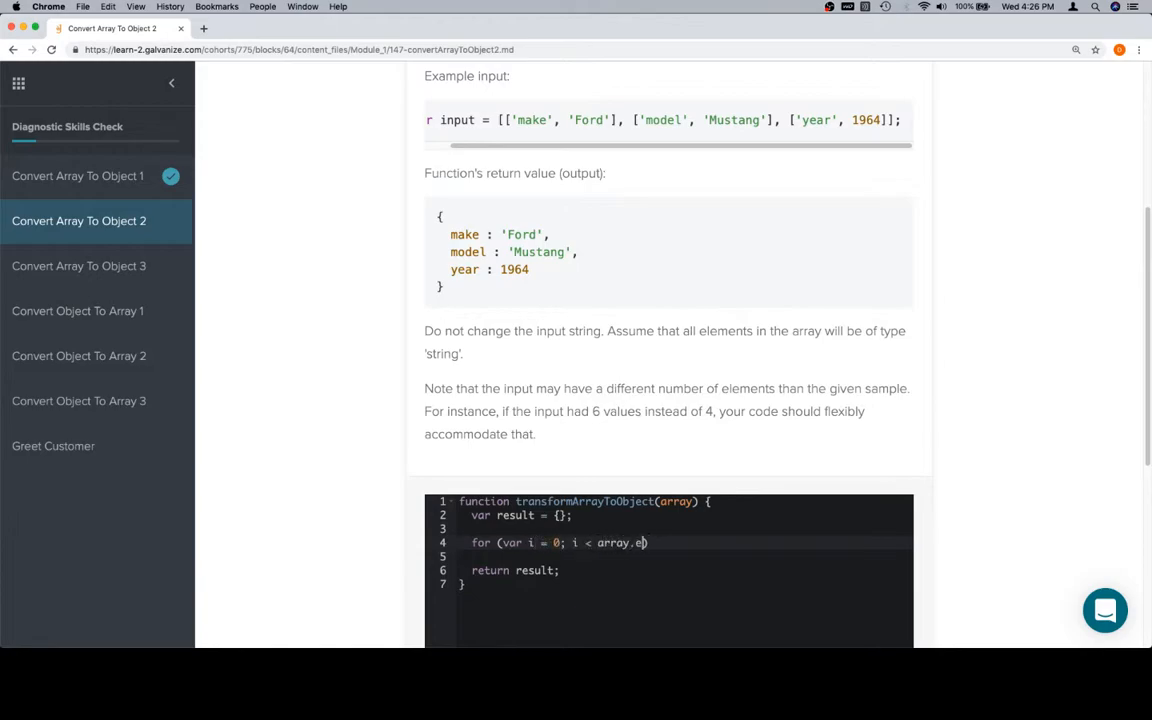
text(ength; i++)
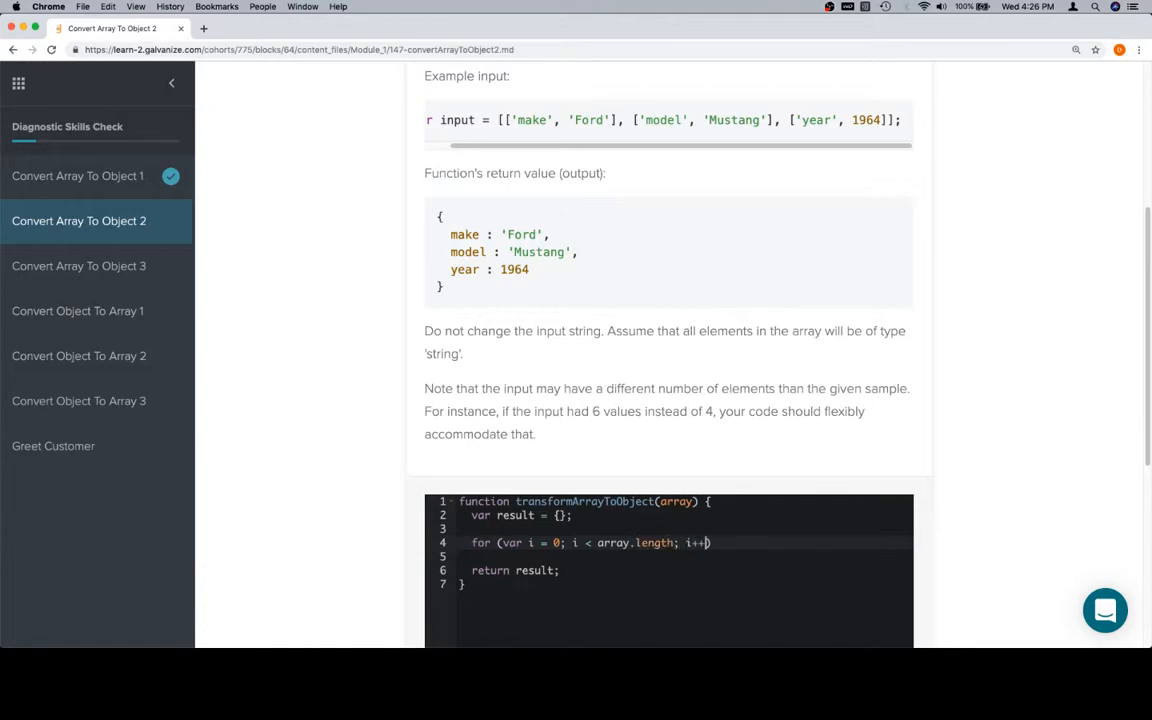
text({)
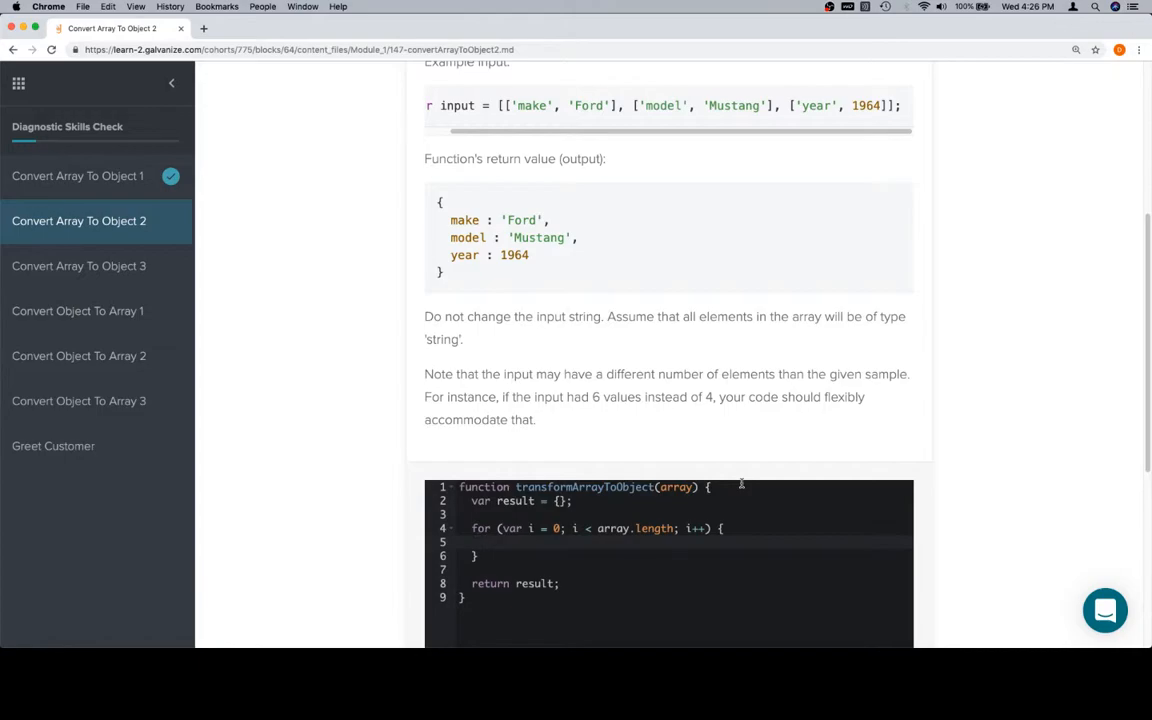
mouse_move(700, 372)
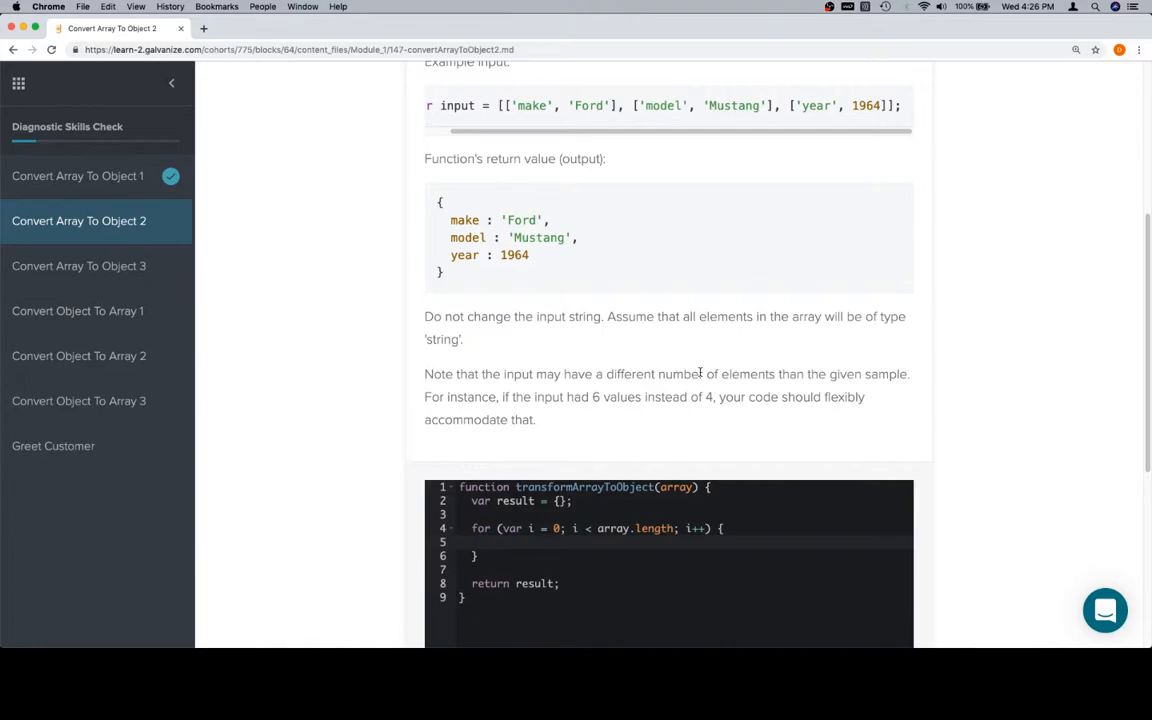
Inside the loop declare var key = array[i][0] for each inner array's first element
text(var)
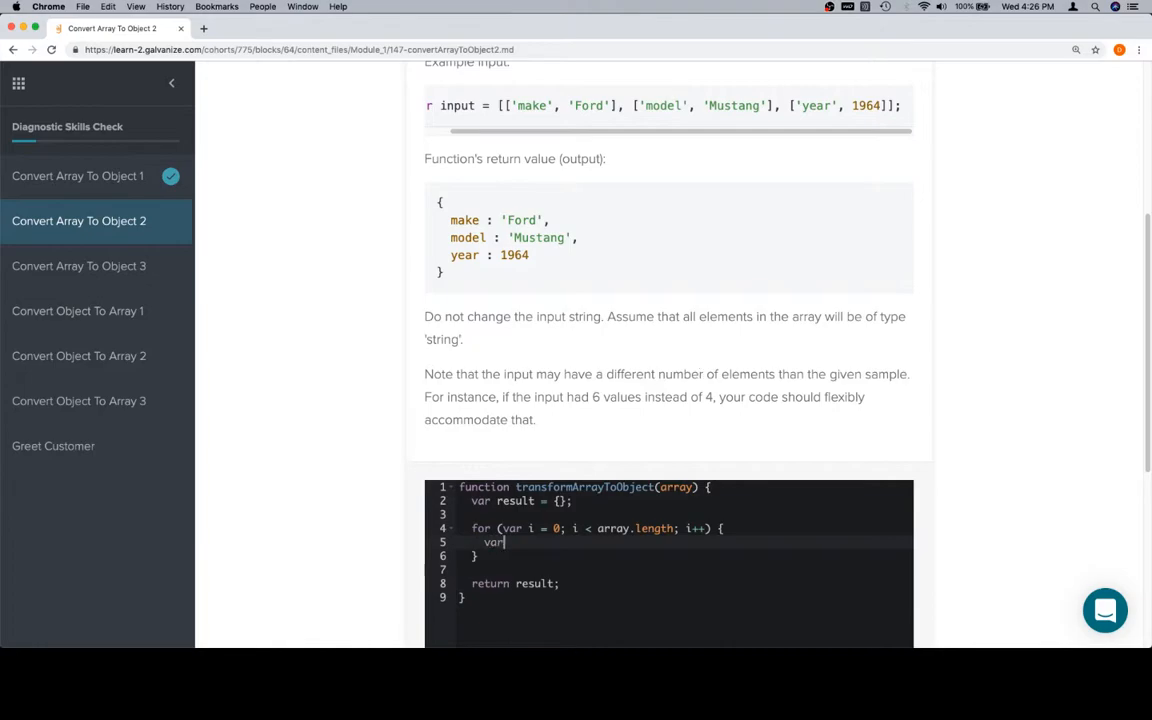
text(key = array)
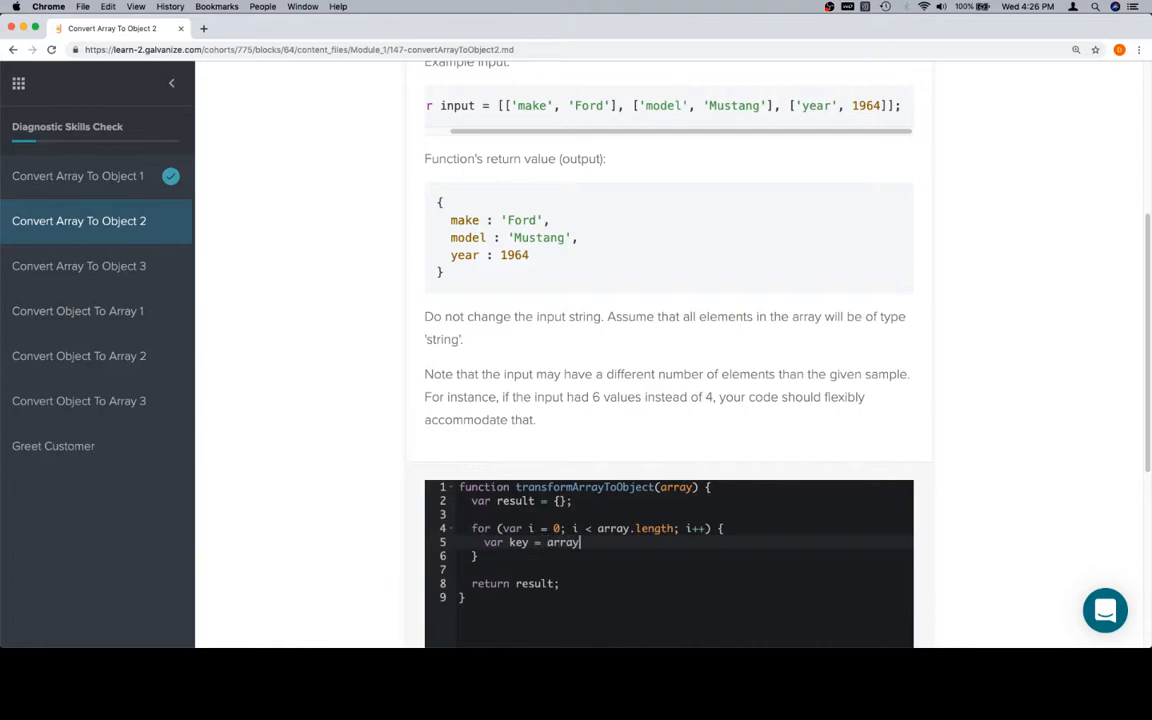
text([i])
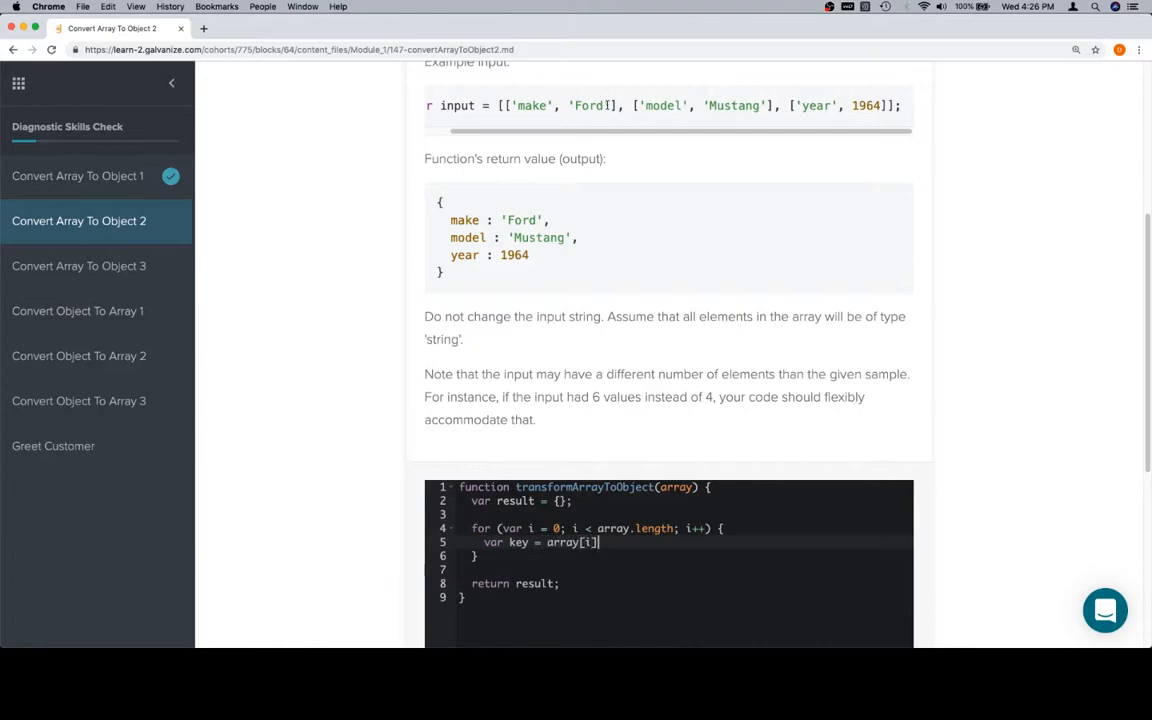
double_click(560, 104)
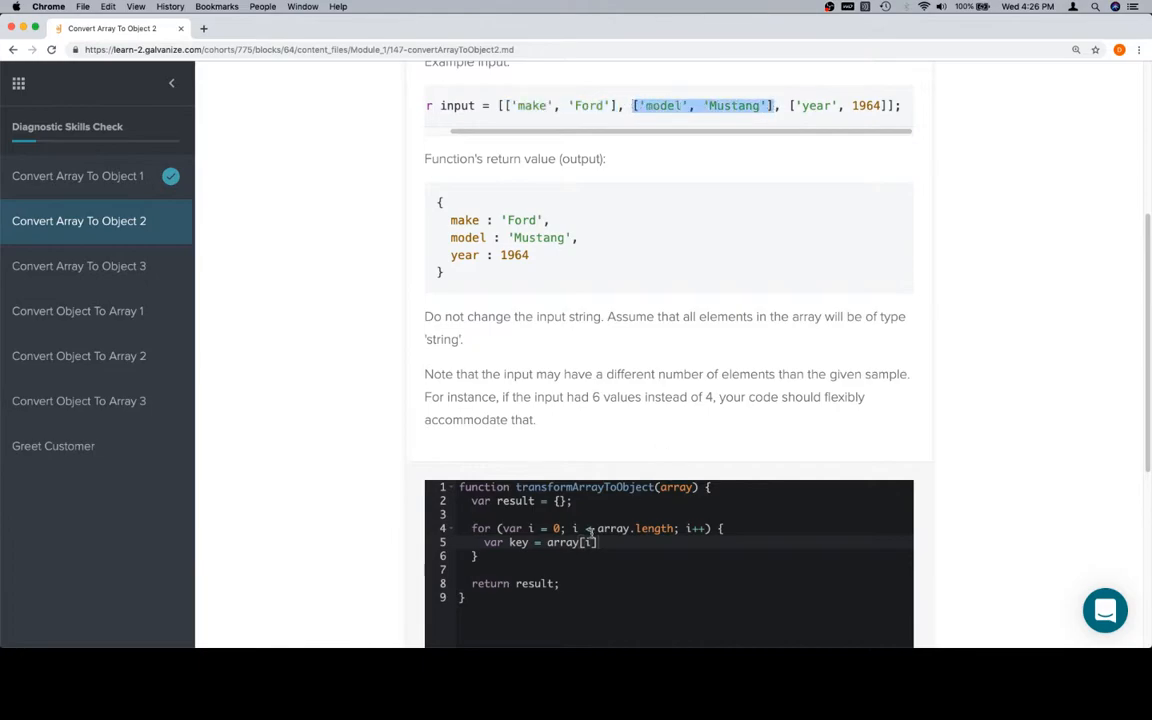
text([0];)
text(var)
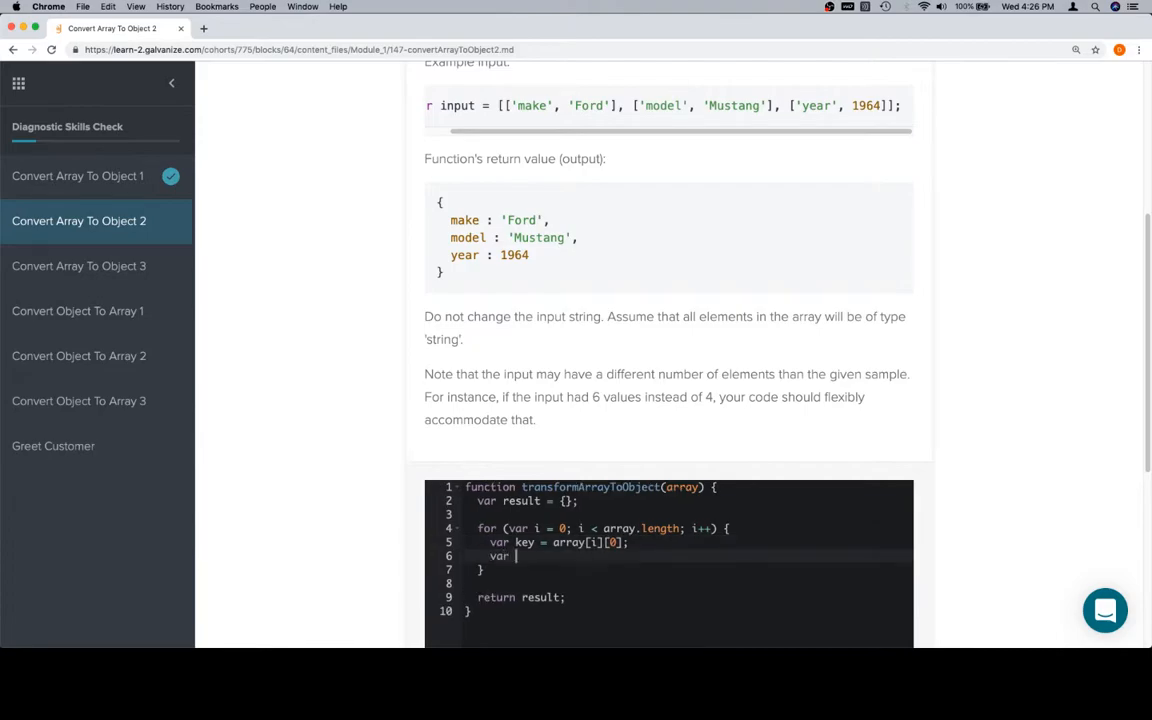
Declare var value = array[i][1] for each inner array's second element
text(value = array[i)
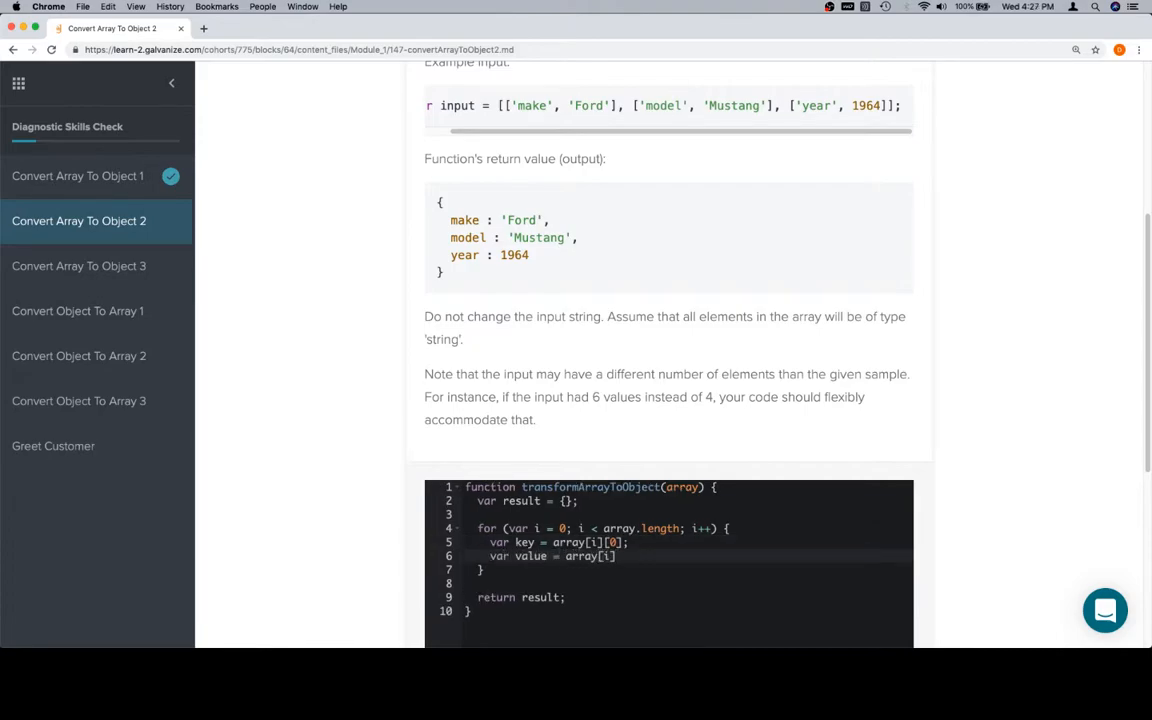
text([1];)
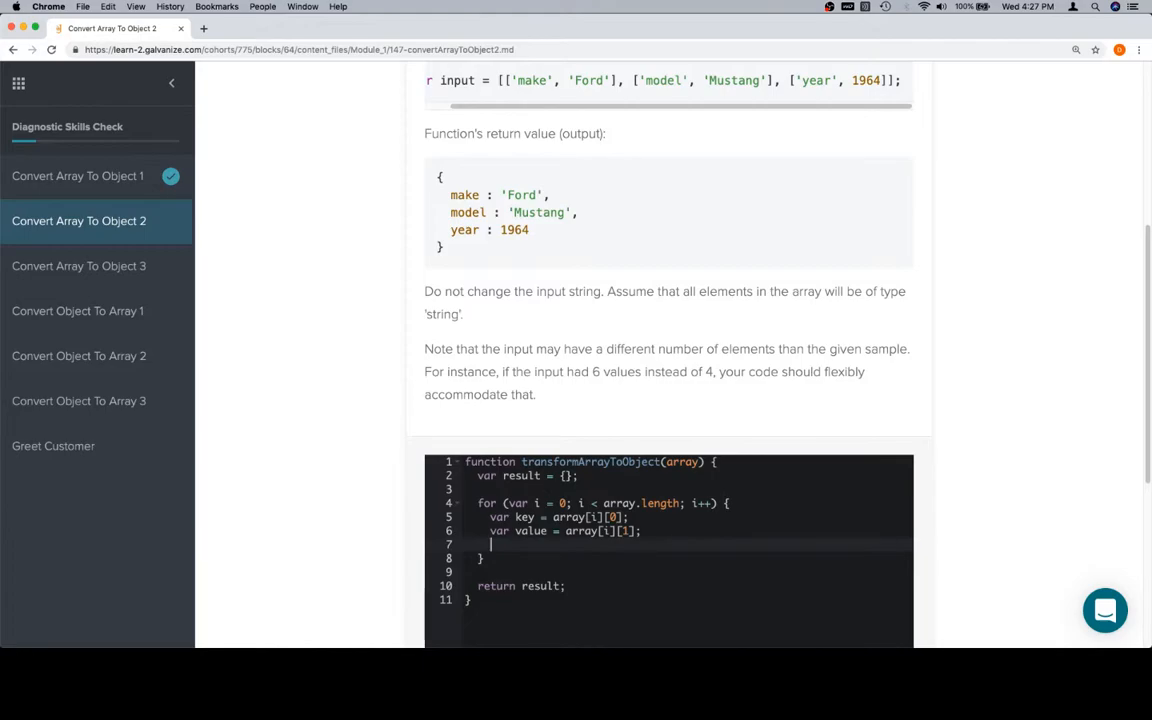
Assign result[key] = value inside the loop so each pair becomes an object property
text(result)
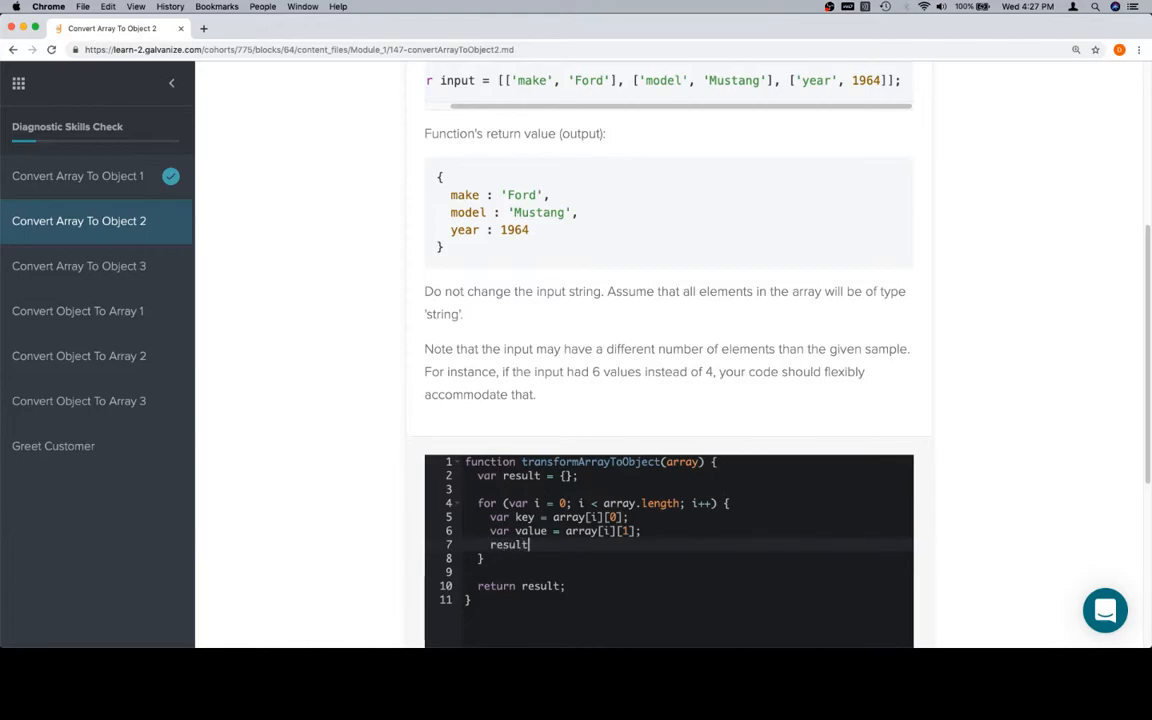
text([key])
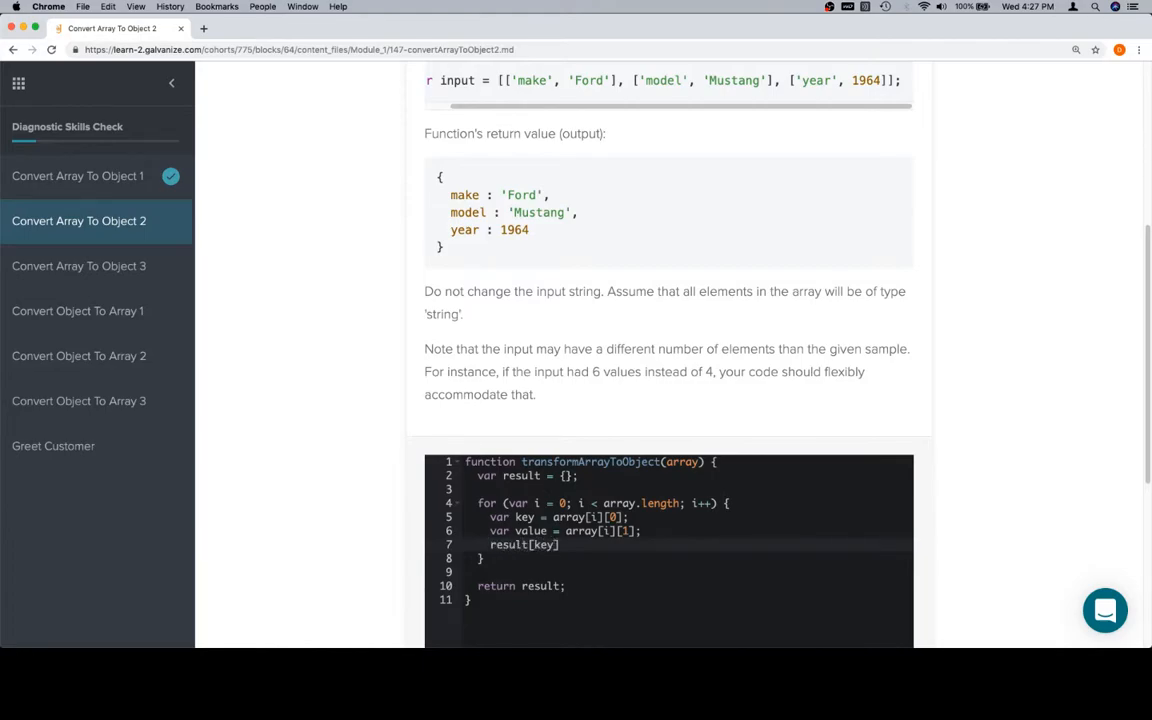
text(= value)
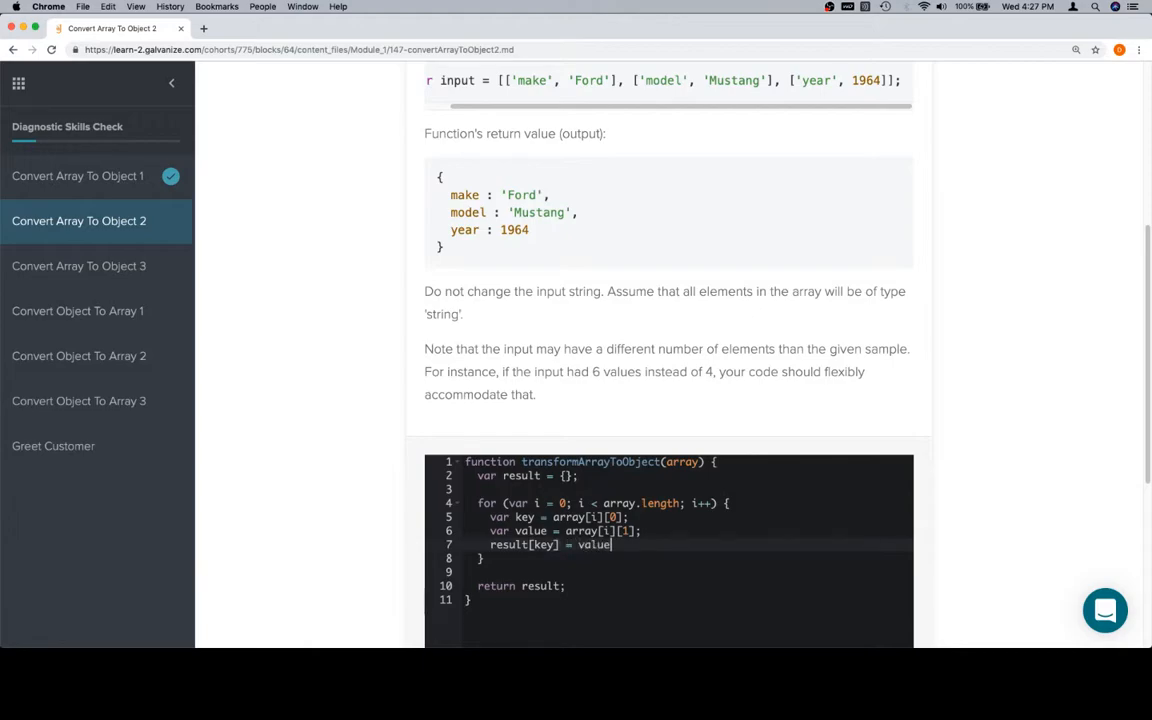
scroll(down, 3)
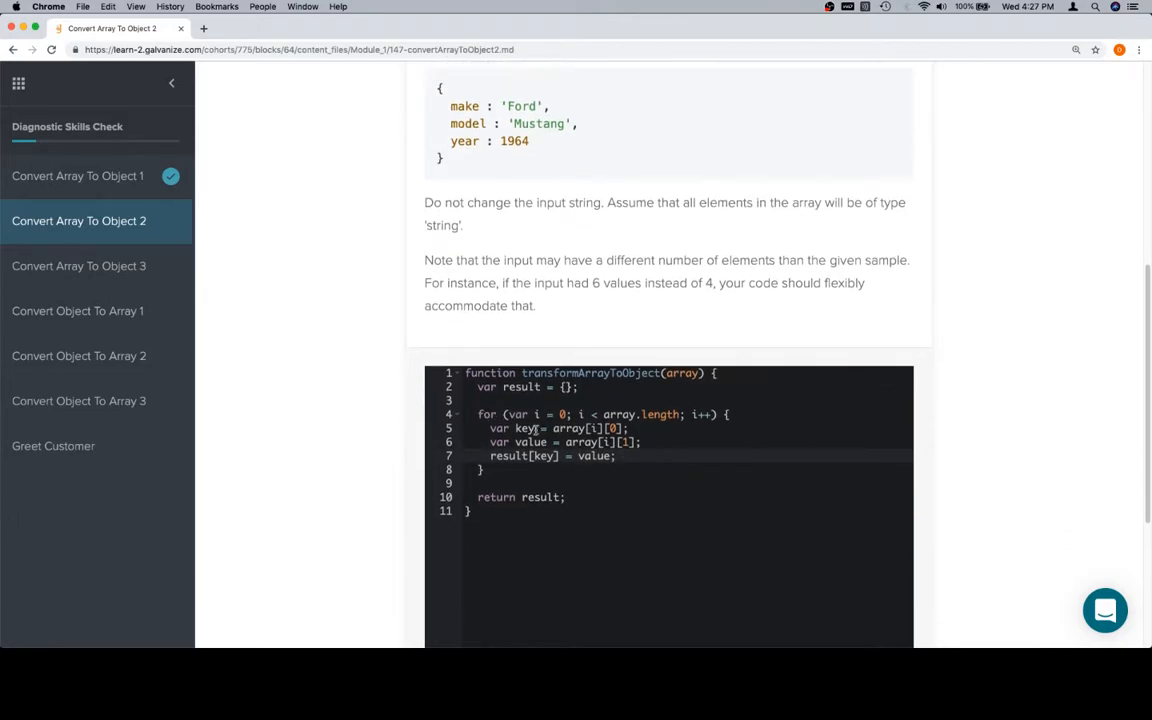